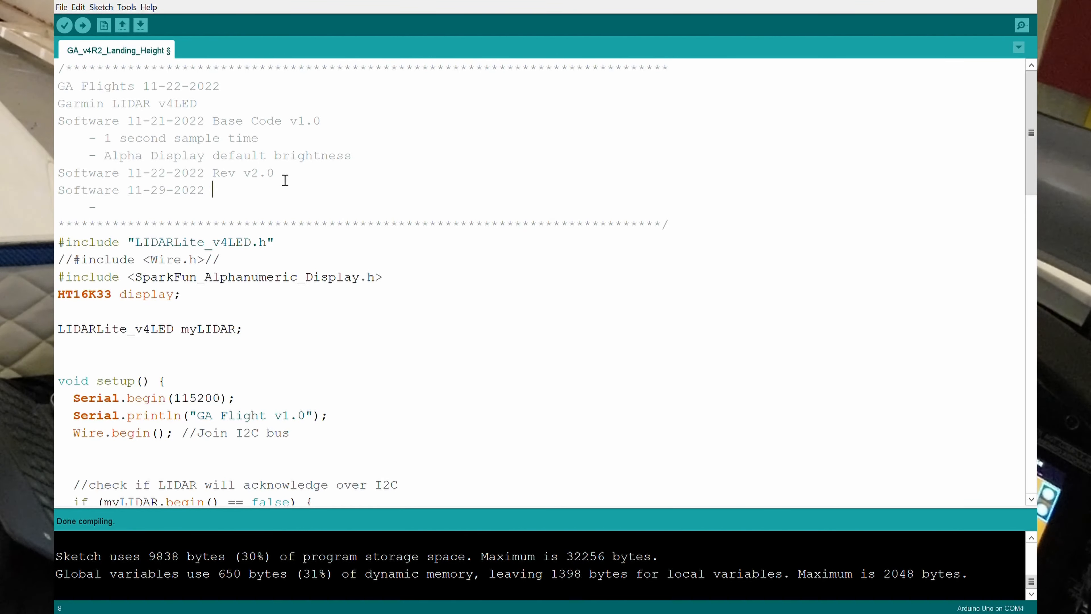
- Extend the 11-29-2022 header comment with 'Rev v2.1 Sample rate set to 100ms and Voice Barking for hei'
text(Rev v2.1 Sampl)
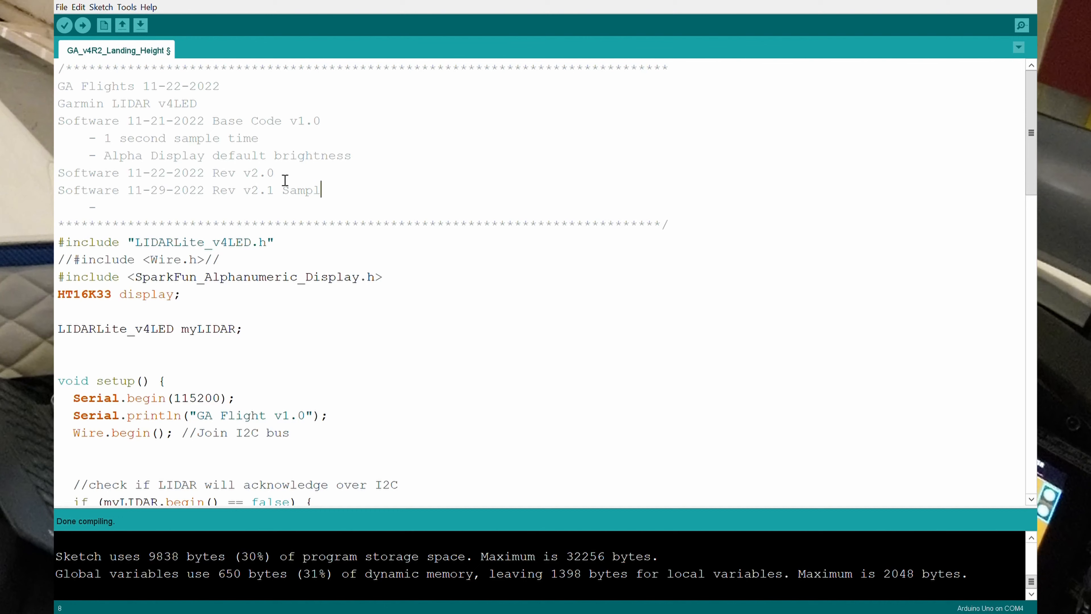
text(e rate)
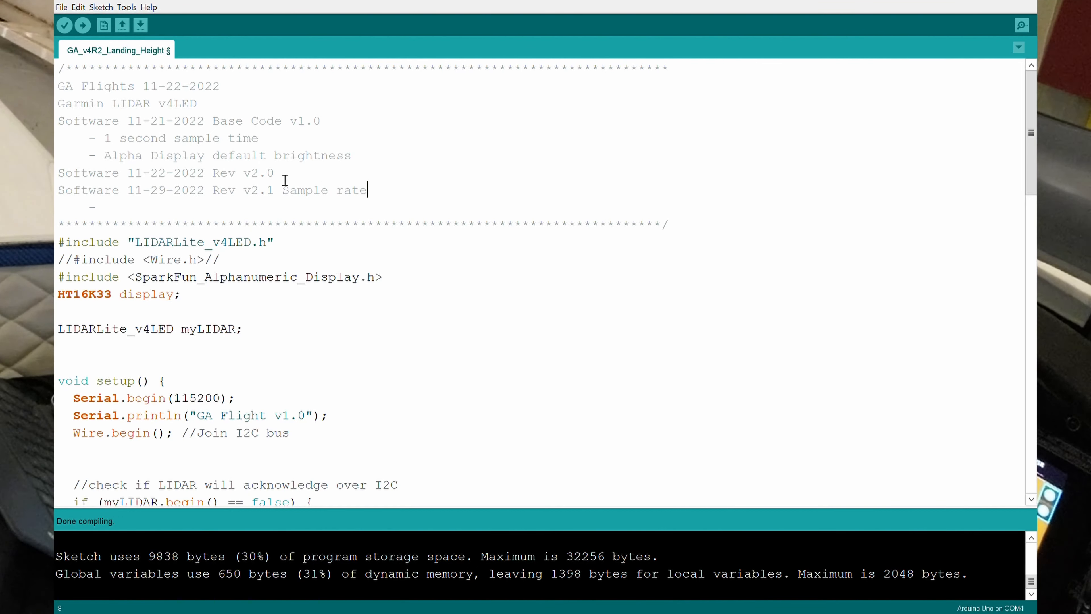
text(set to 100ms and Voice)
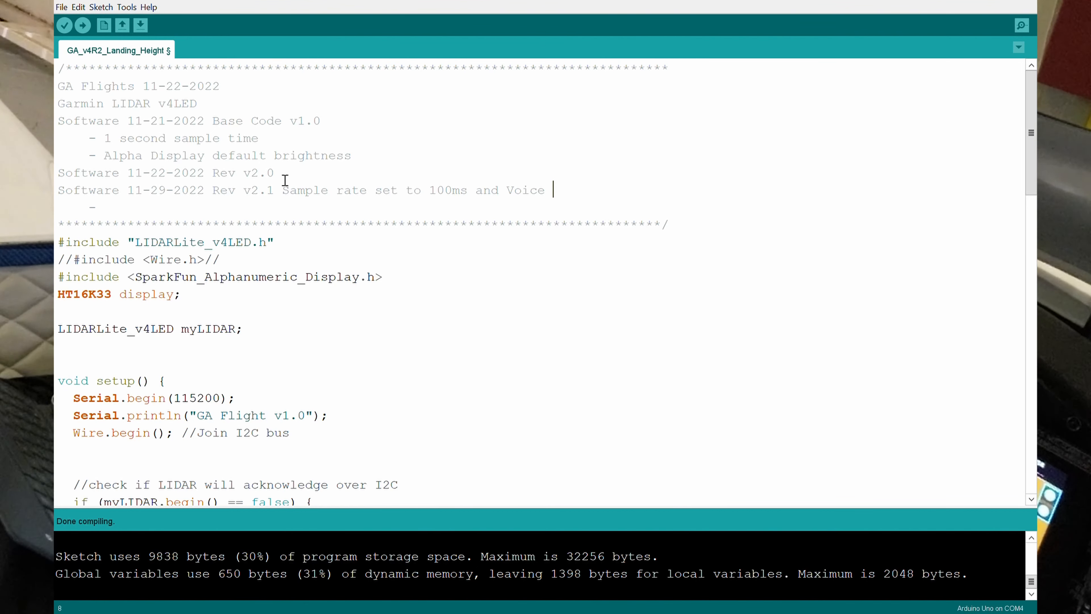
text(Barking)
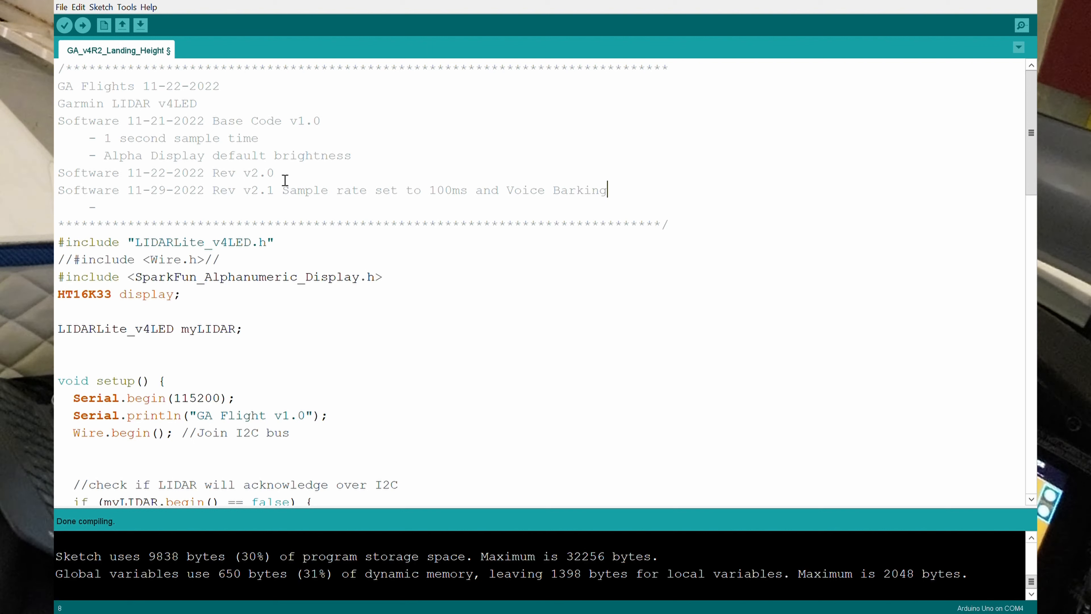
text(for height Pins 5 gnd, and 3 PWM for audio)
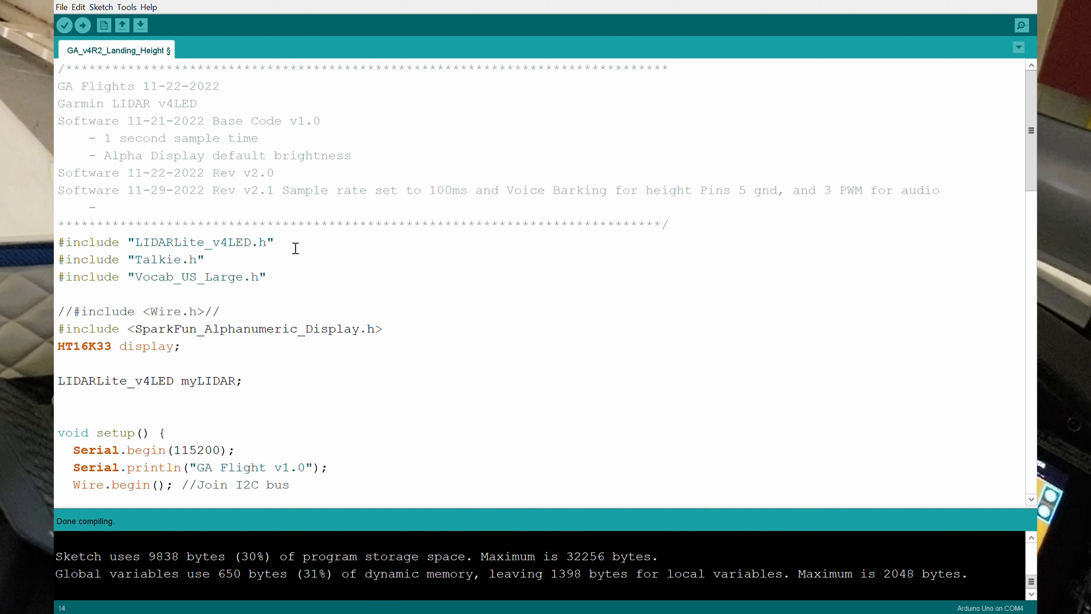
- Upload the Rev v3.0 sketch with Talkie includes to the Arduino Uno
click(81, 25)
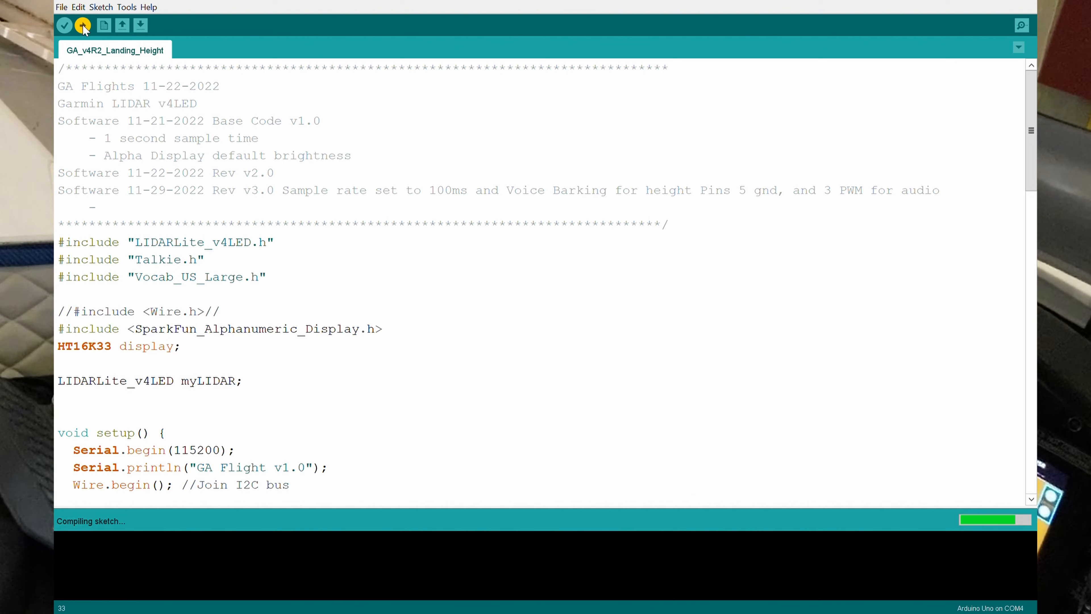